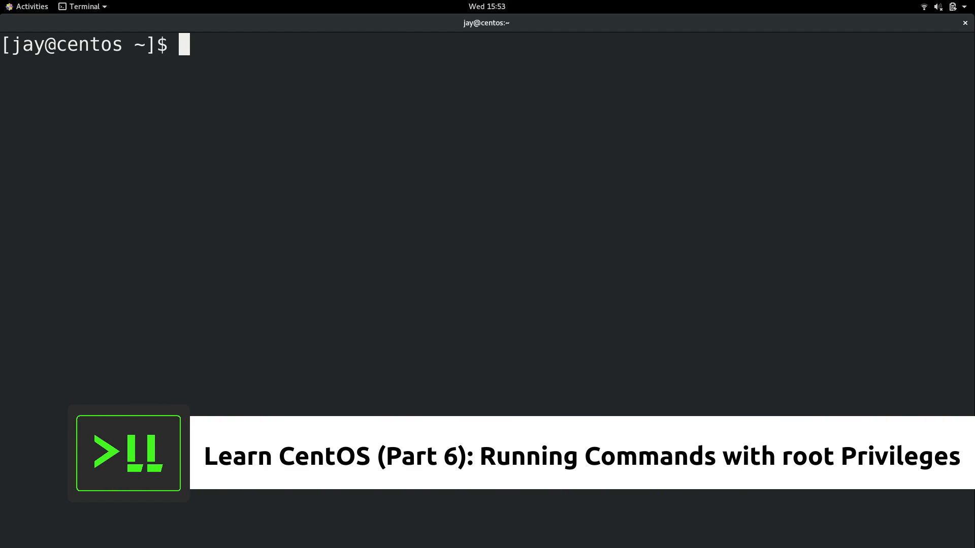
# Run nano /etc/ssh/sshd_config as a regular user, which fails with permission denied.
pyautogui.write('nano /')
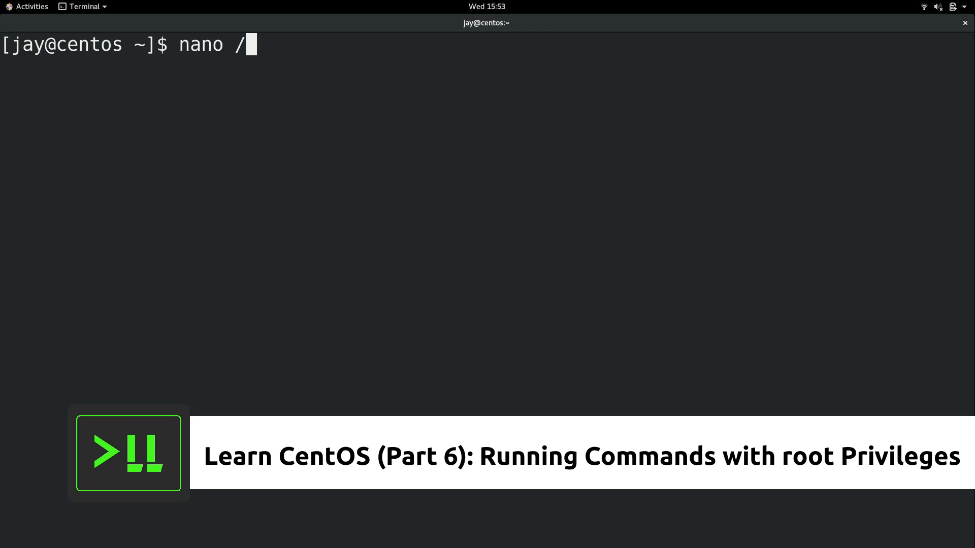
pyautogui.write('etc/')
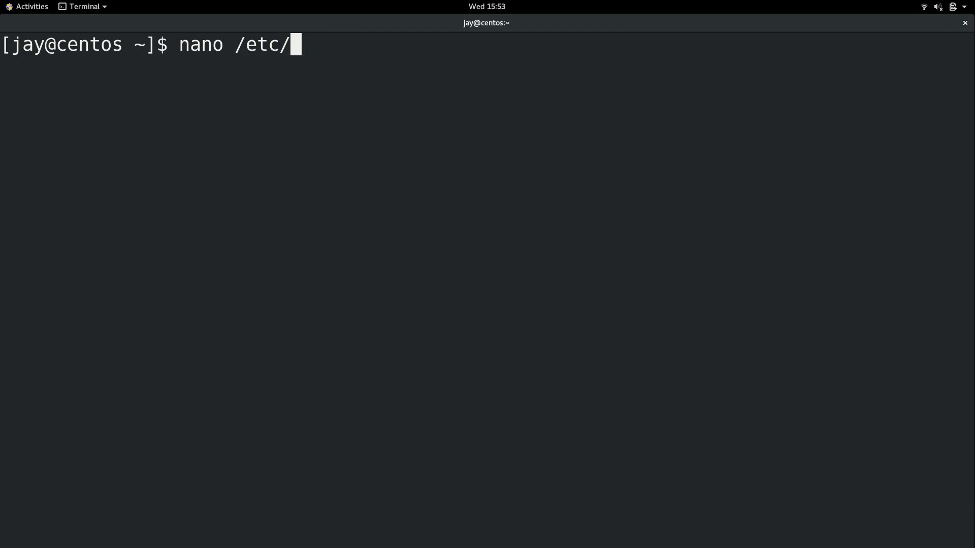
pyautogui.write('ss')
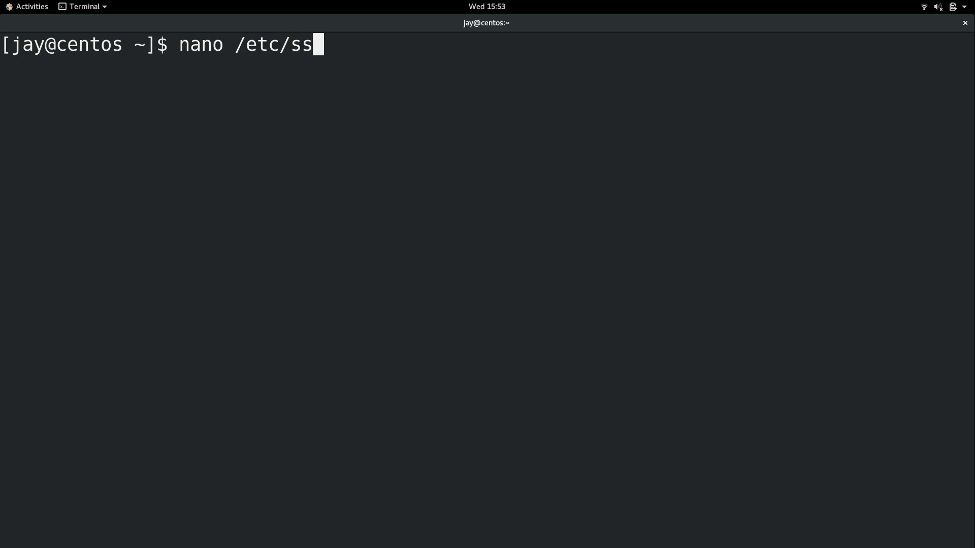
pyautogui.write('h/ssh')
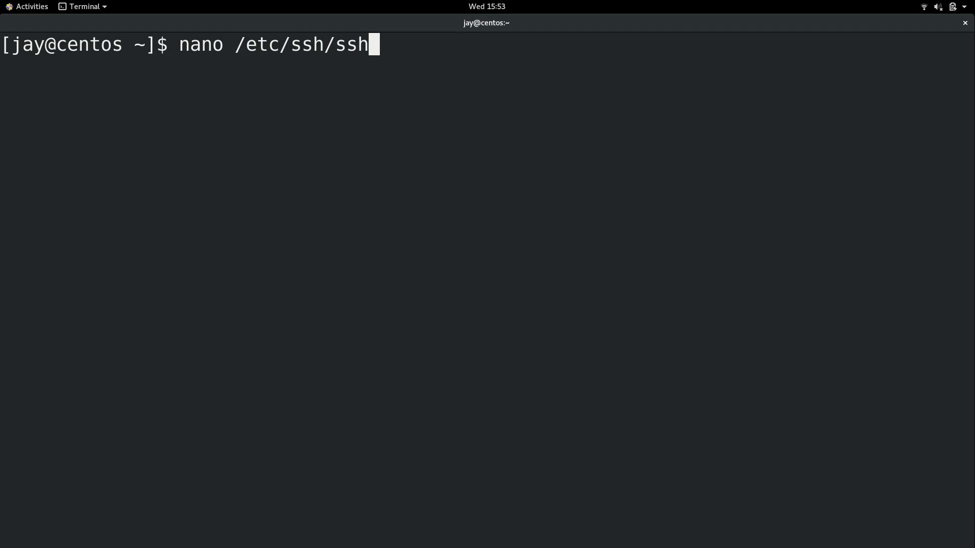
pyautogui.write('d_config')
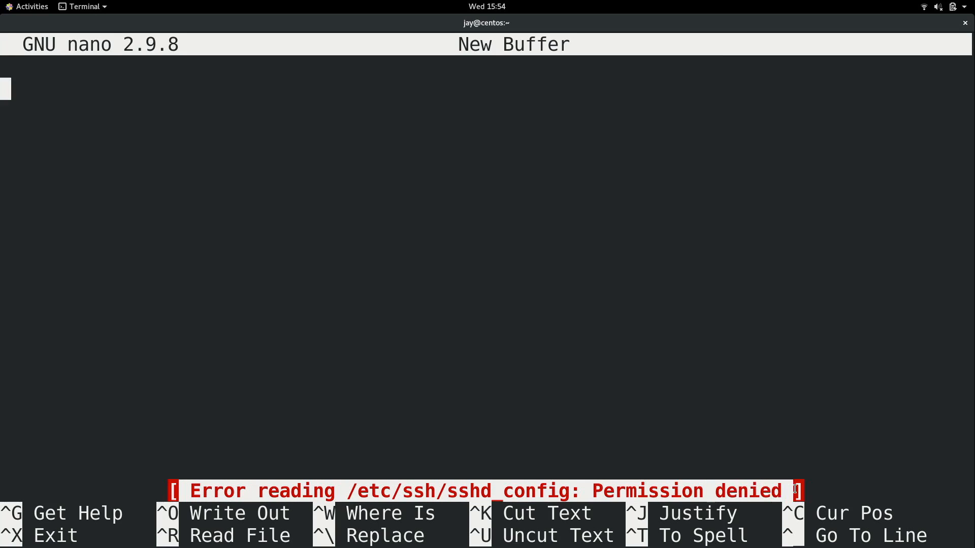
pyautogui.moveTo(787, 429)
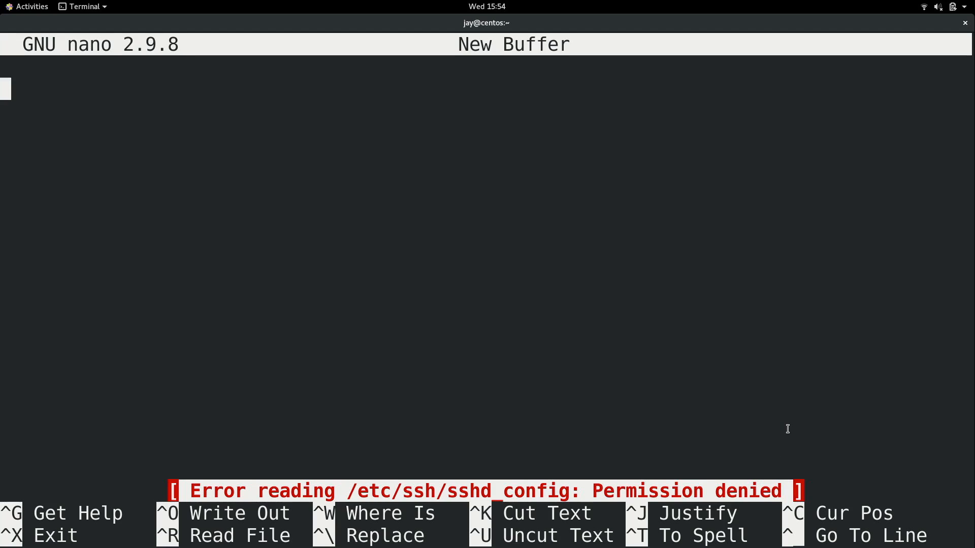
# Leave nano, then run pwd to confirm the shell is in /home/jay.
pyautogui.press('ctrl+x')
pyautogui.write('cat /etc/ssh/sshd_config')
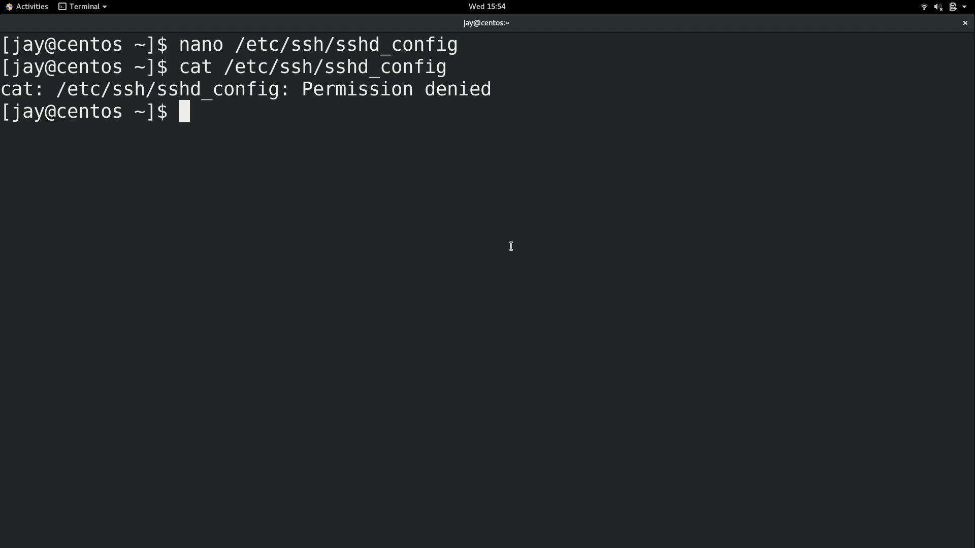
pyautogui.write('pwd')
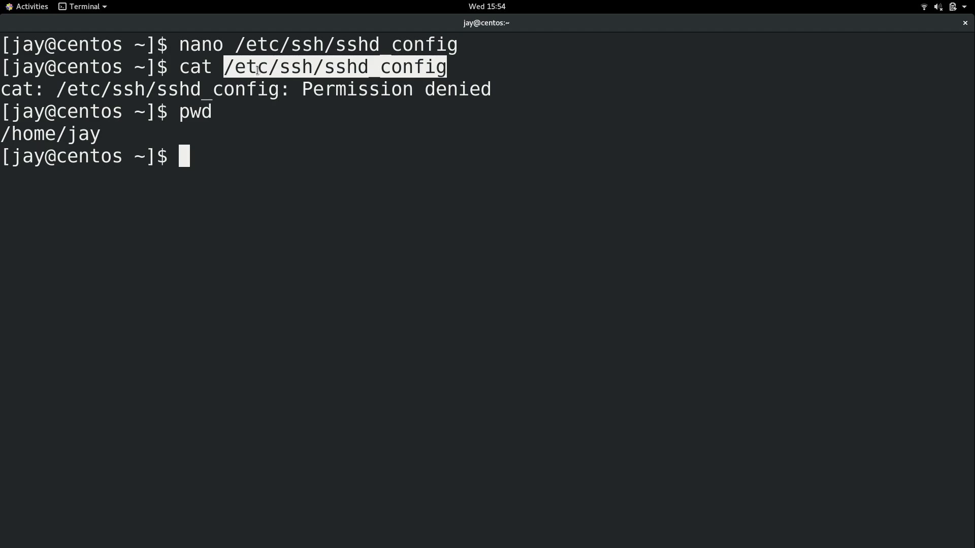
pyautogui.moveTo(330, 121)
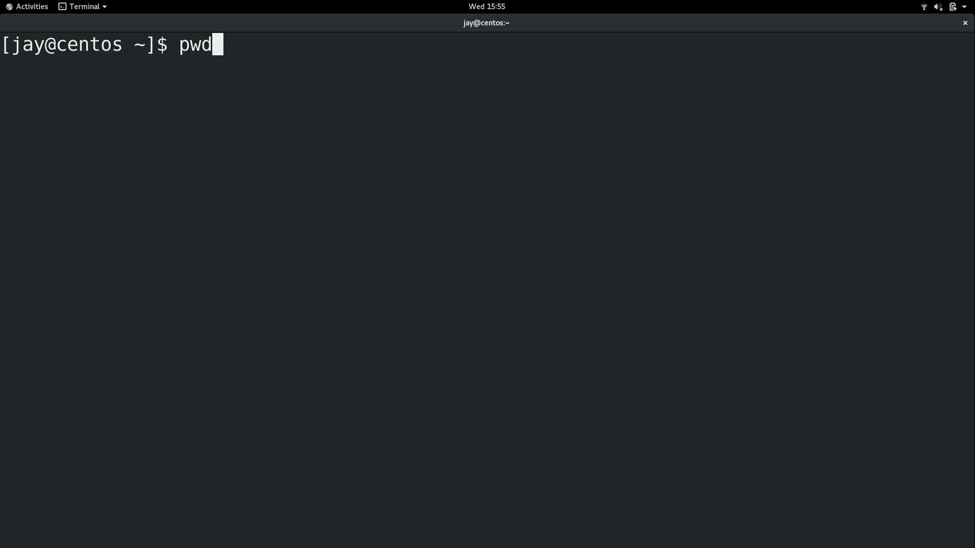
# Rerun nano /etc/ssh/sshd_config with sudo, reaching jay's password prompt.
pyautogui.write('nano /etc/ssh/sshd_config')
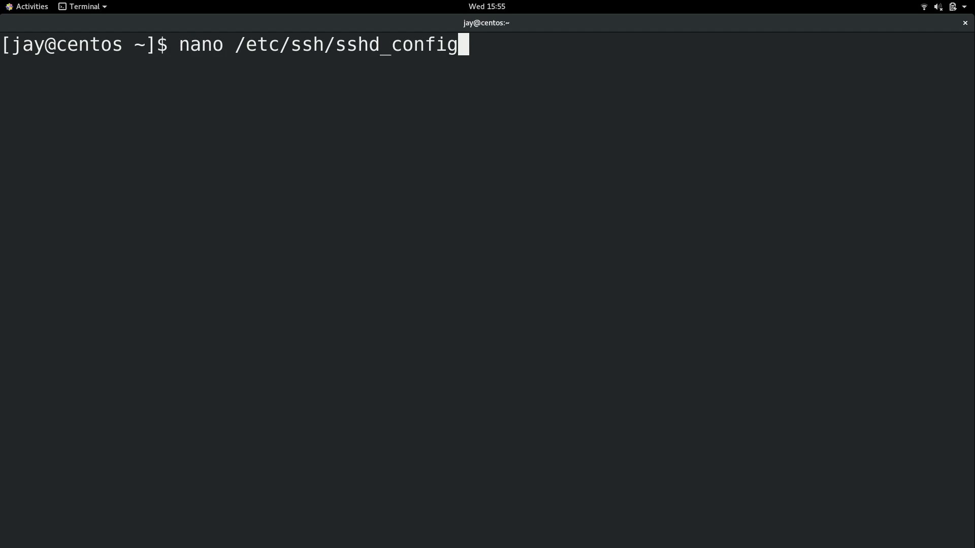
pyautogui.write('sudo')
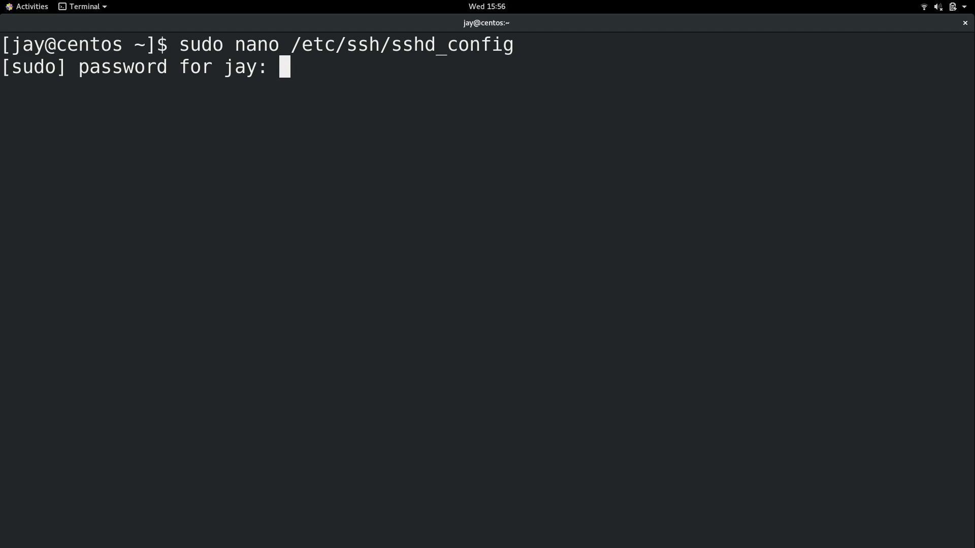
pyautogui.press('Return')
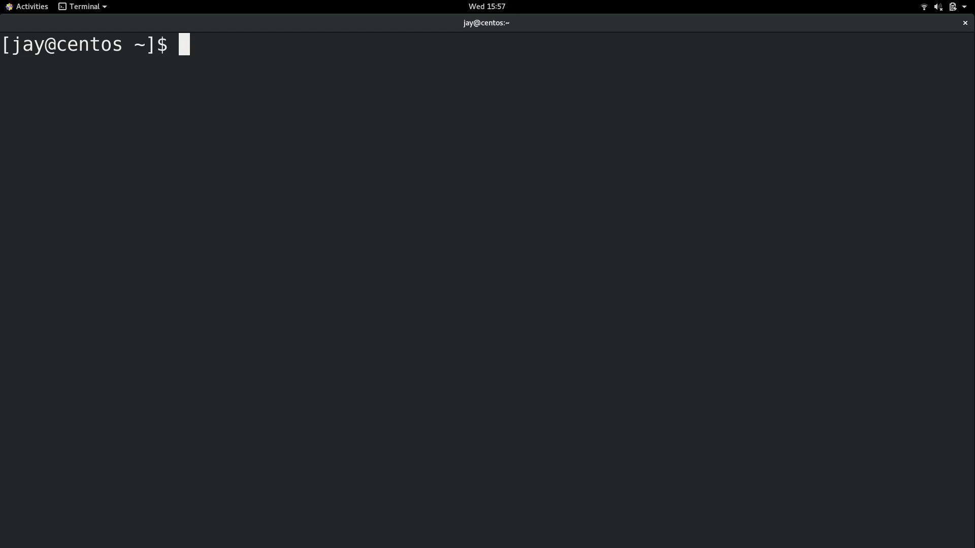
# Run groups and highlight wheel among jay's groups.
pyautogui.write('groups')
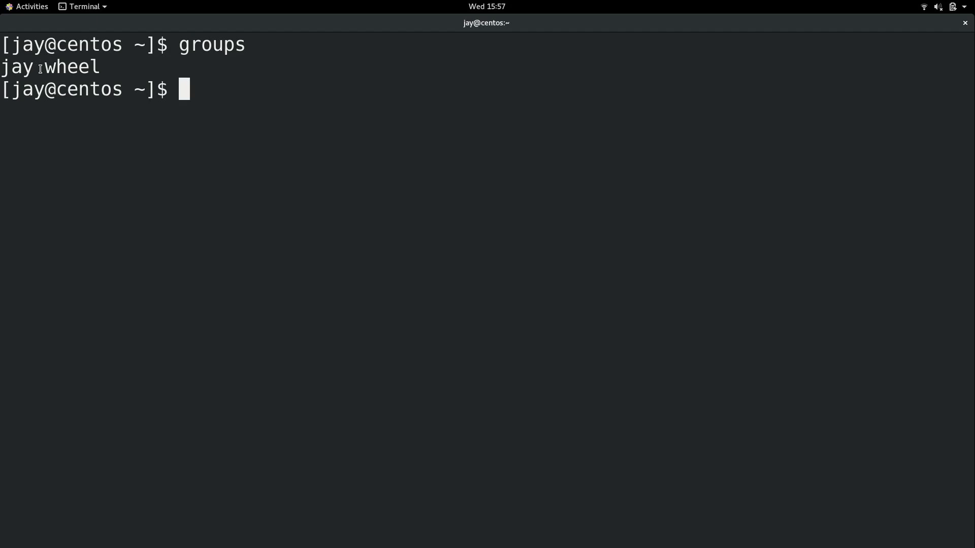
pyautogui.doubleClick(68, 67)
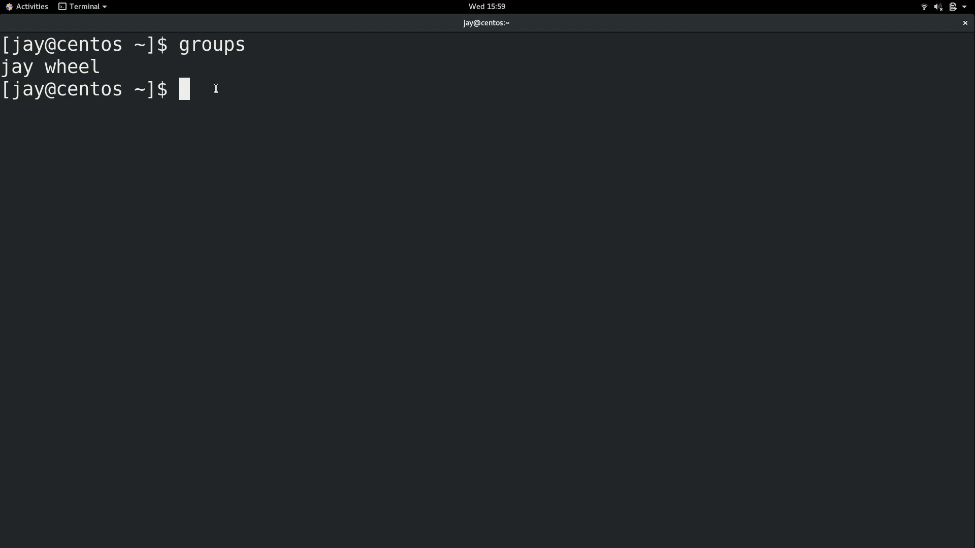
# Run cat /etc/ssh/sshd_config, recall it with sudo, then cancel with Ctrl+C.
pyautogui.write('cat /etc/ssh/sshd_config')
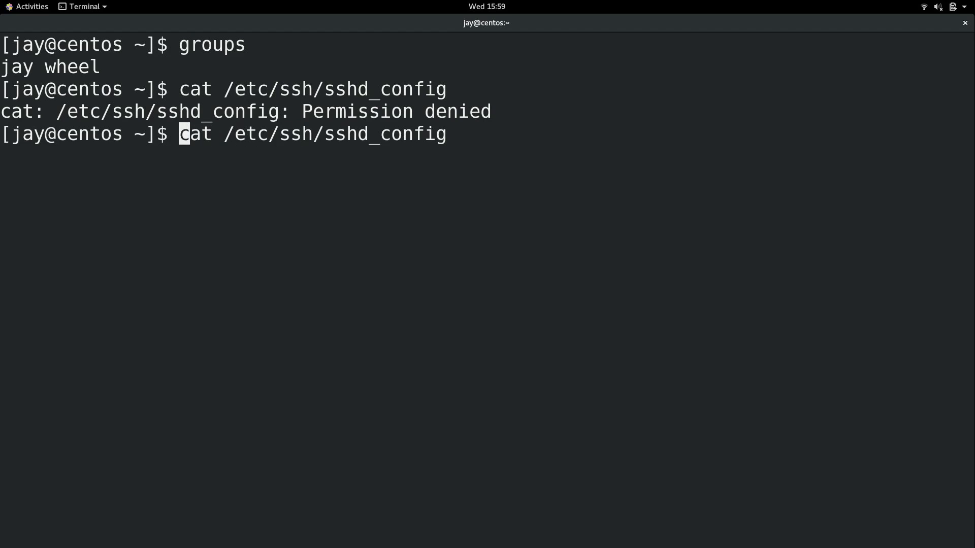
pyautogui.write('sudo')
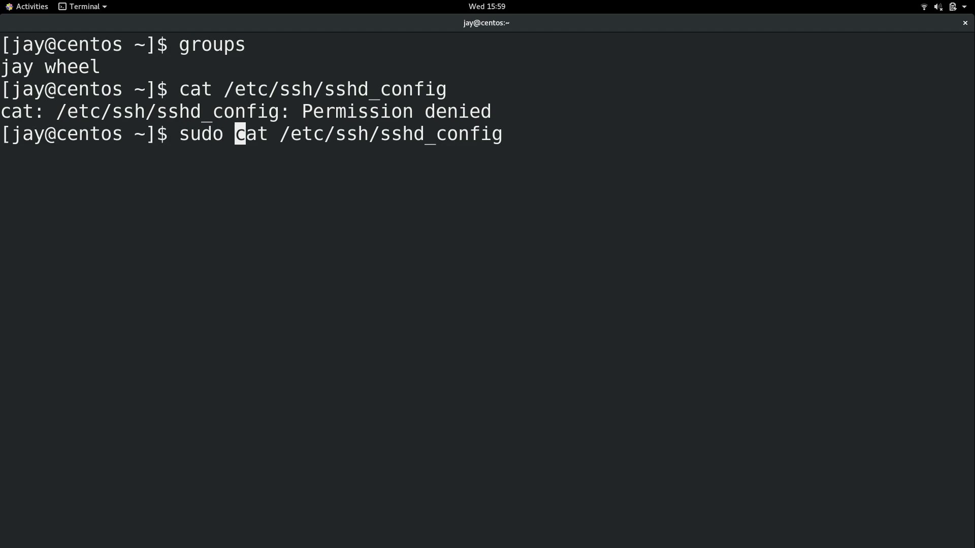
pyautogui.press('ctrl+c')
pyautogui.write('cat /etc/ssh/sshd_config')
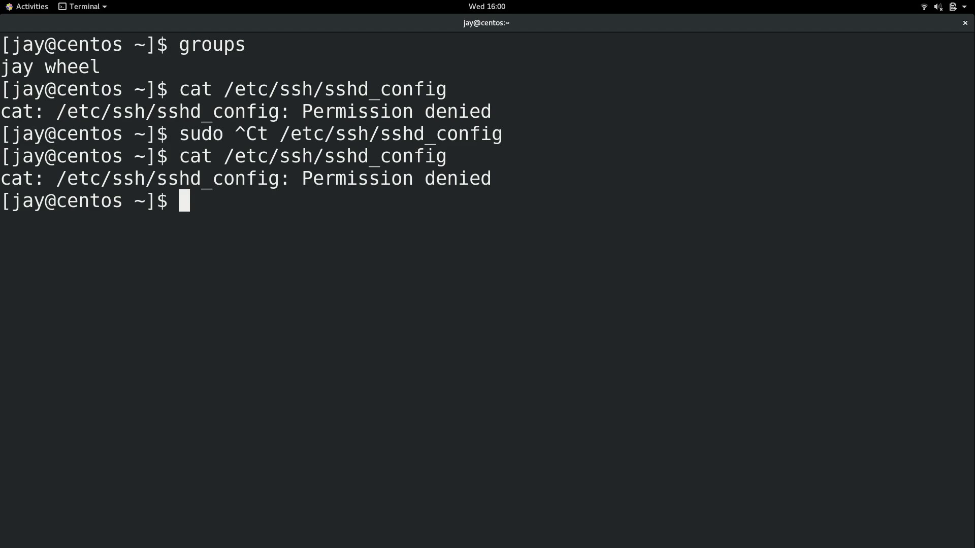
# Enter sudo !! to repeat the denied cat command as root.
pyautogui.write('sudo')
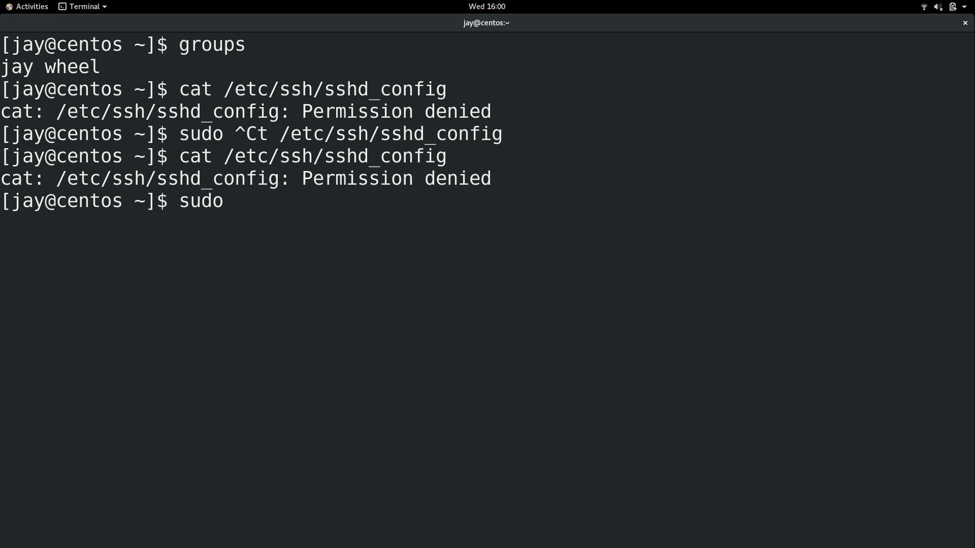
pyautogui.write('!!')
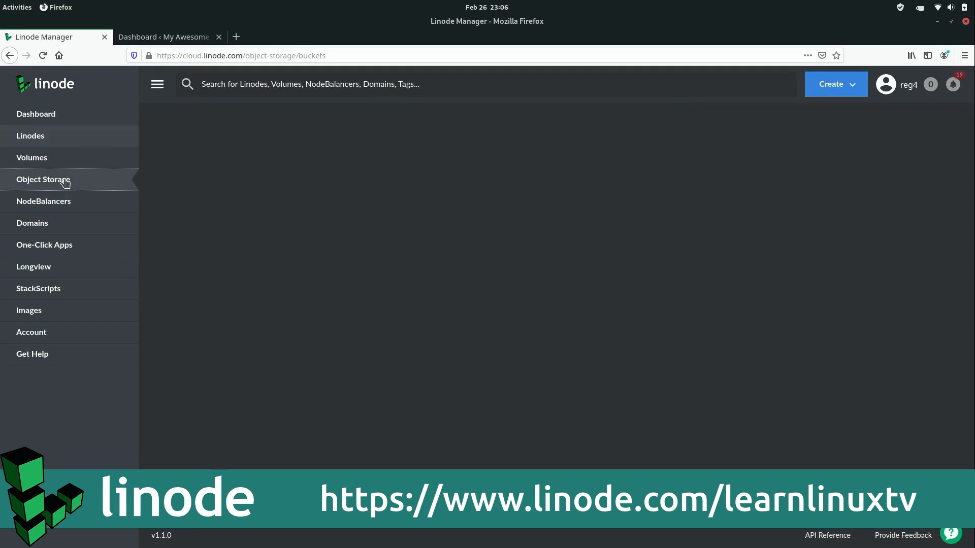
# Create an Object Storage bucket named veryimportantstuff.
pyautogui.click(42, 179)
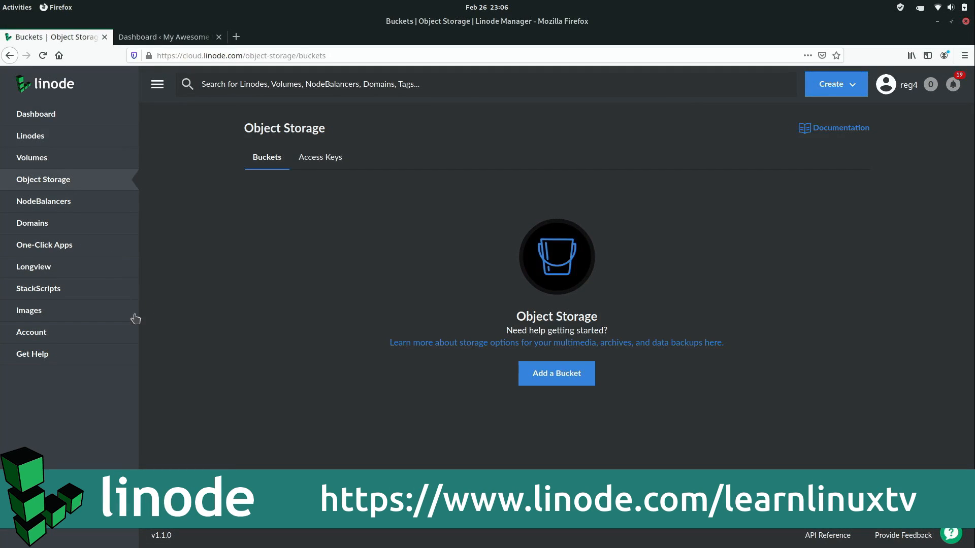
pyautogui.click(556, 373)
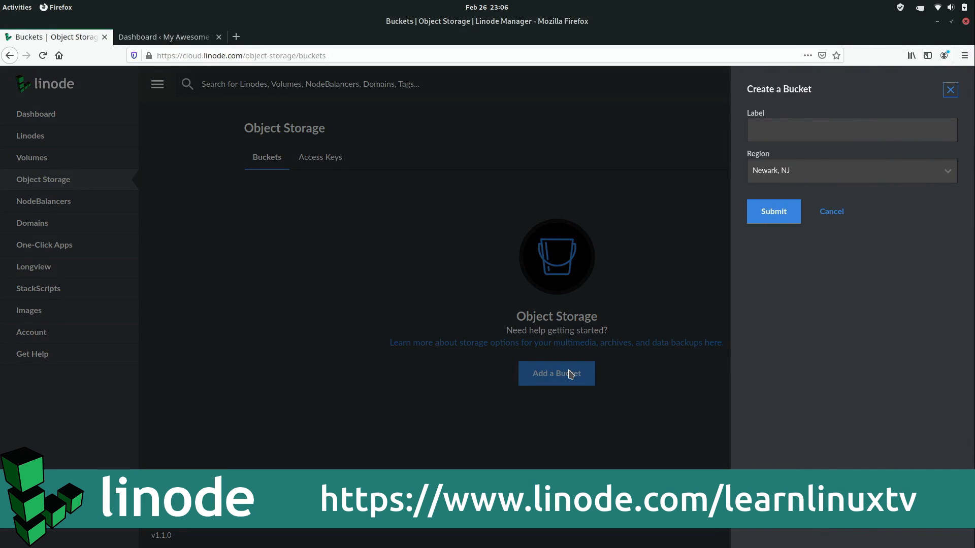
pyautogui.write('veryimpor')
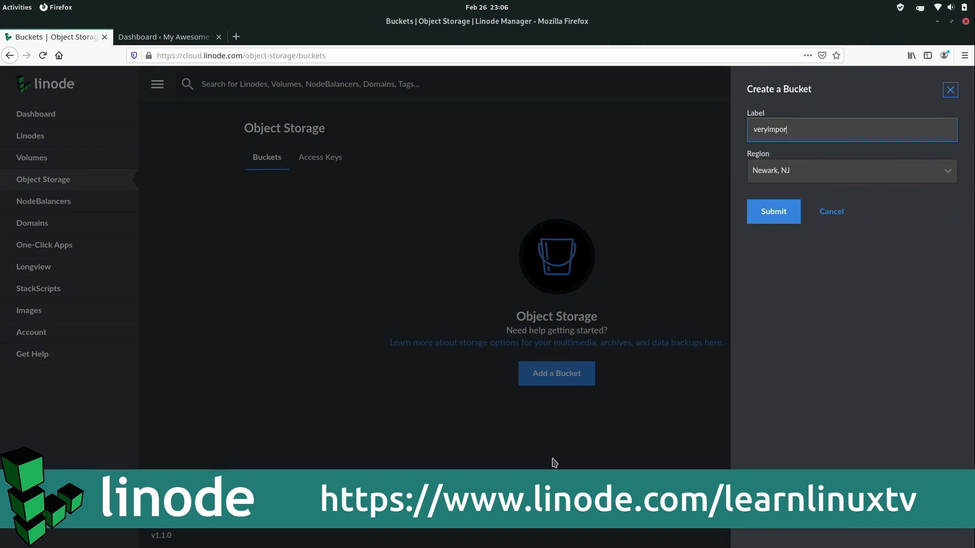
pyautogui.write('tantstuff')
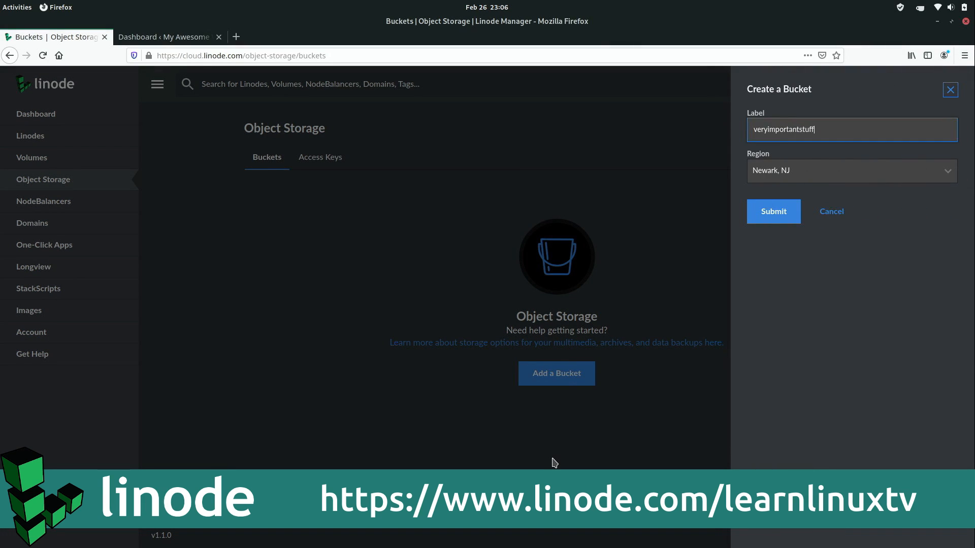
pyautogui.click(773, 211)
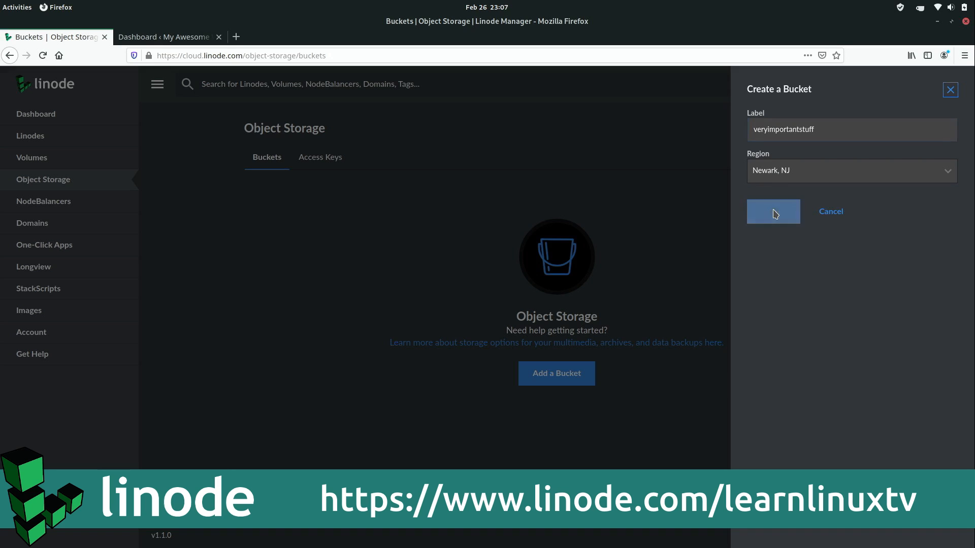
pyautogui.click(773, 211)
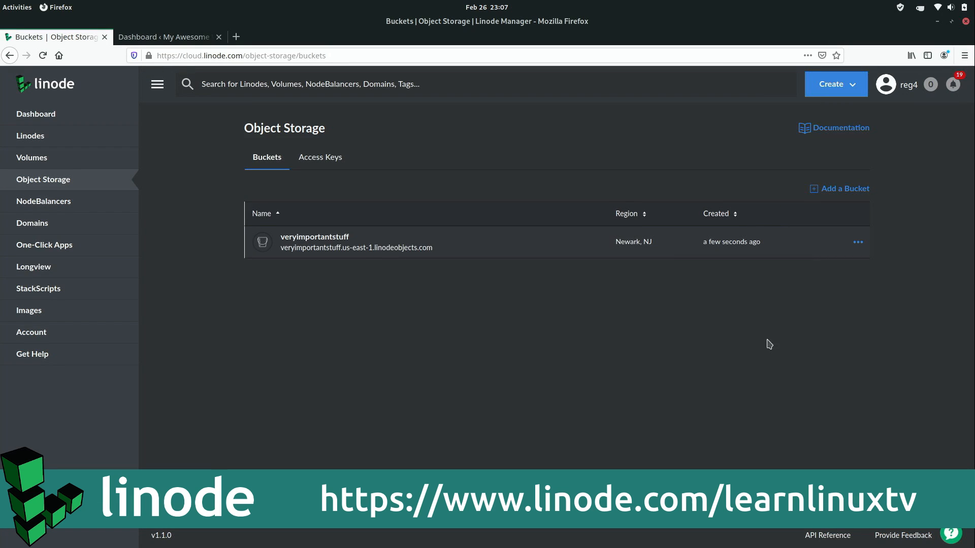
# Upload centos_08_managing_groups.mp4 from the home folder into the veryimportantstuff bucket.
pyautogui.click(315, 237)
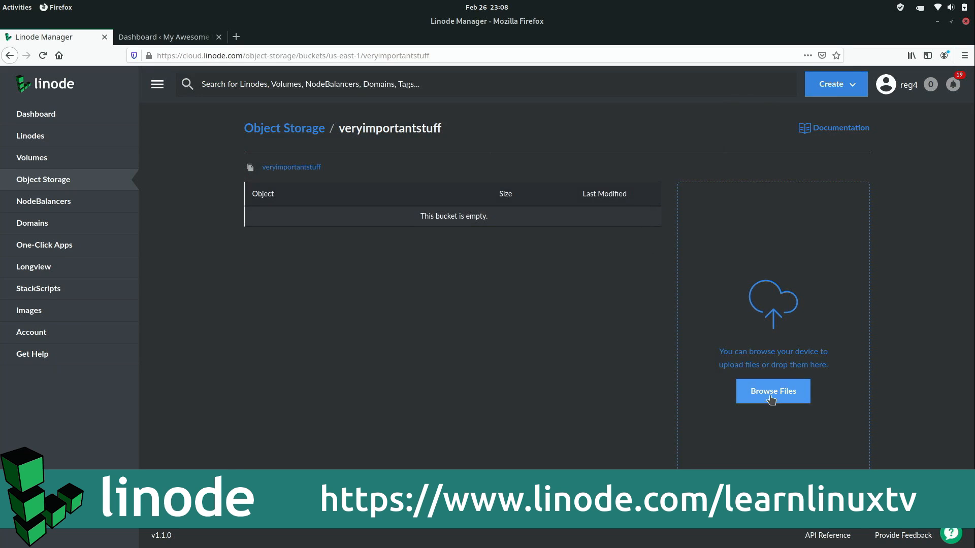
pyautogui.click(772, 391)
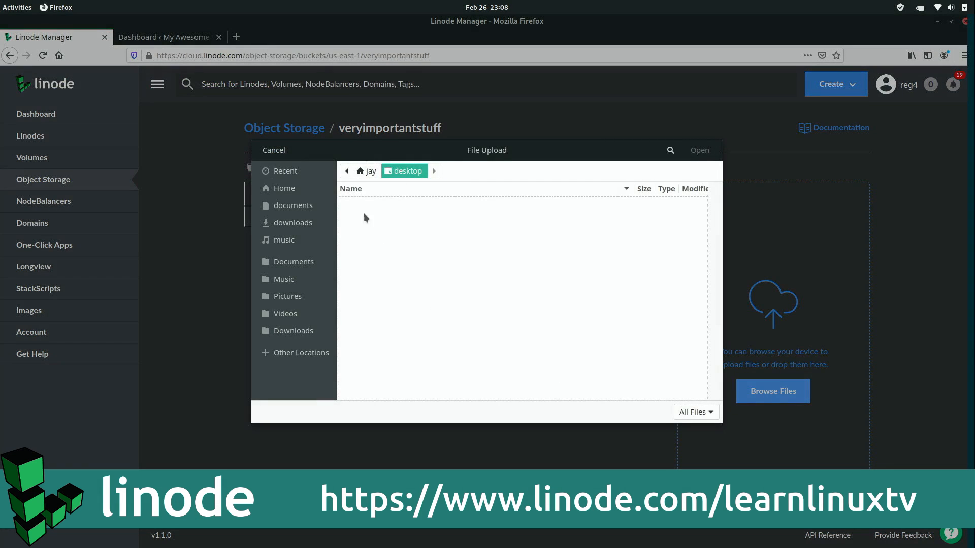
pyautogui.click(412, 215)
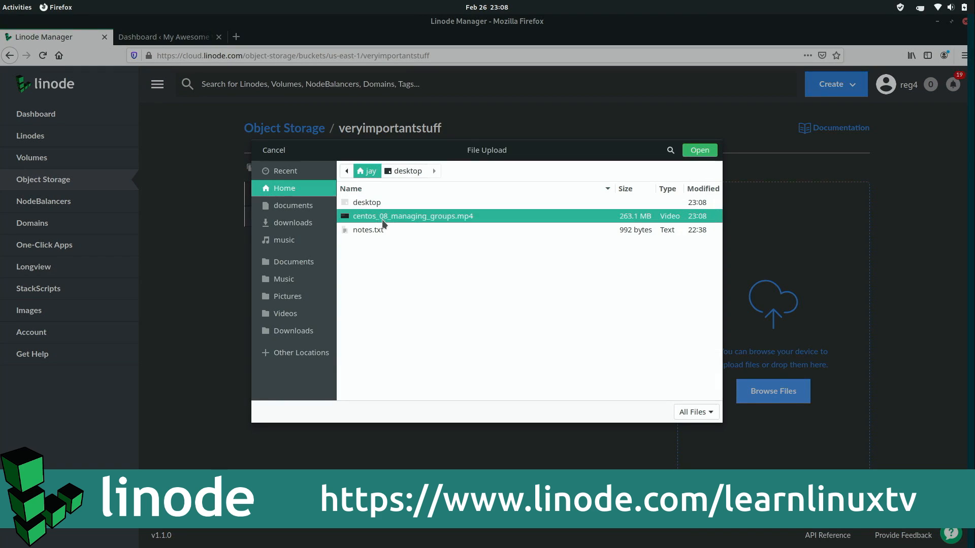
pyautogui.click(699, 150)
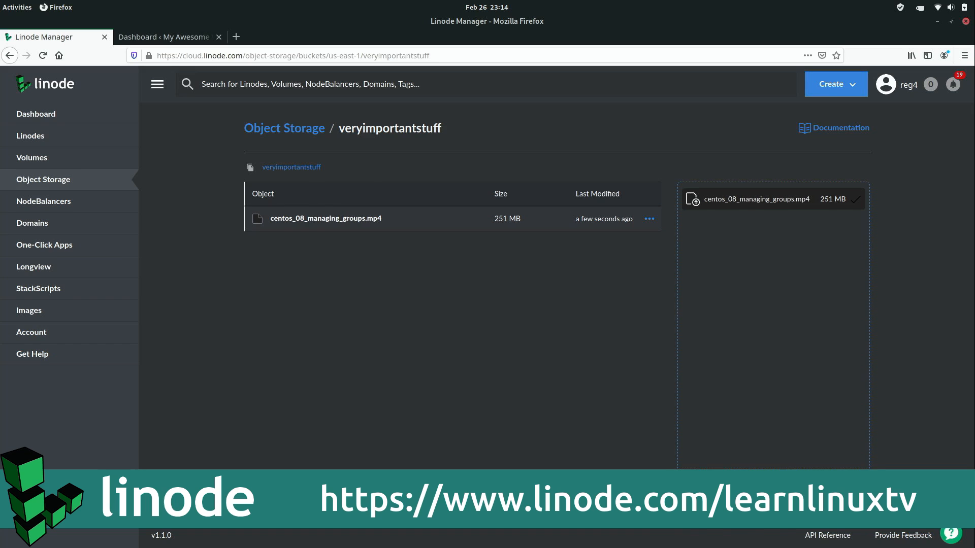
pyautogui.click(35, 114)
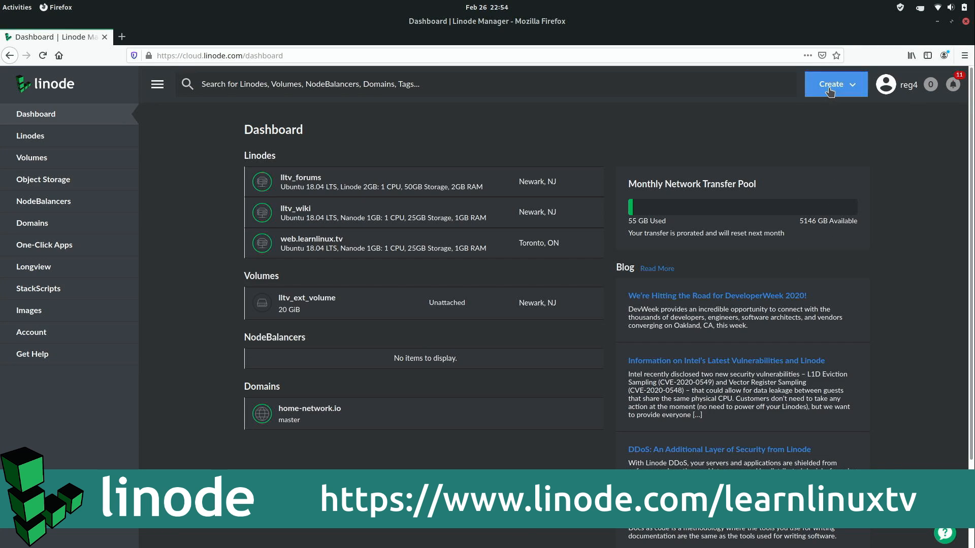
# Start a new Linode and choose the one-click WordPress app.
pyautogui.click(835, 84)
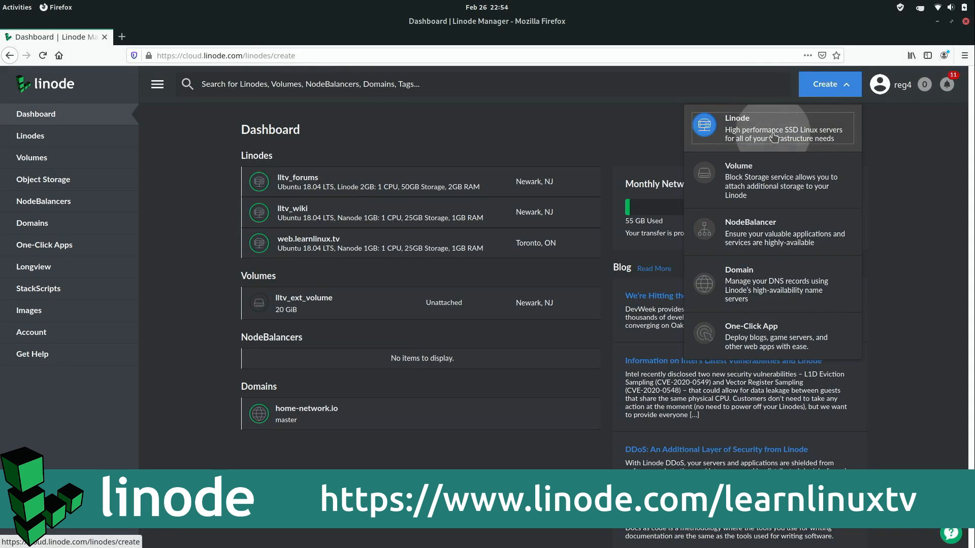
pyautogui.click(736, 128)
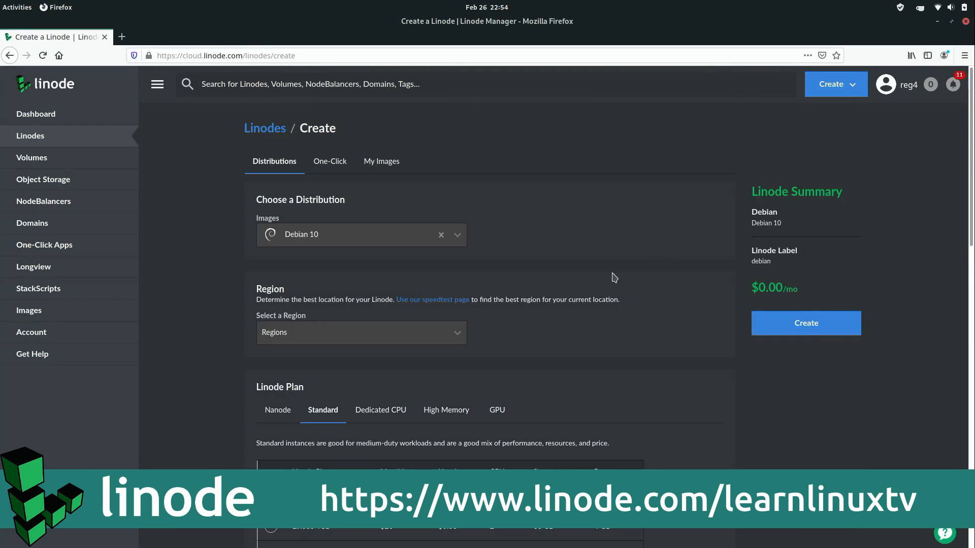
pyautogui.moveTo(460, 235)
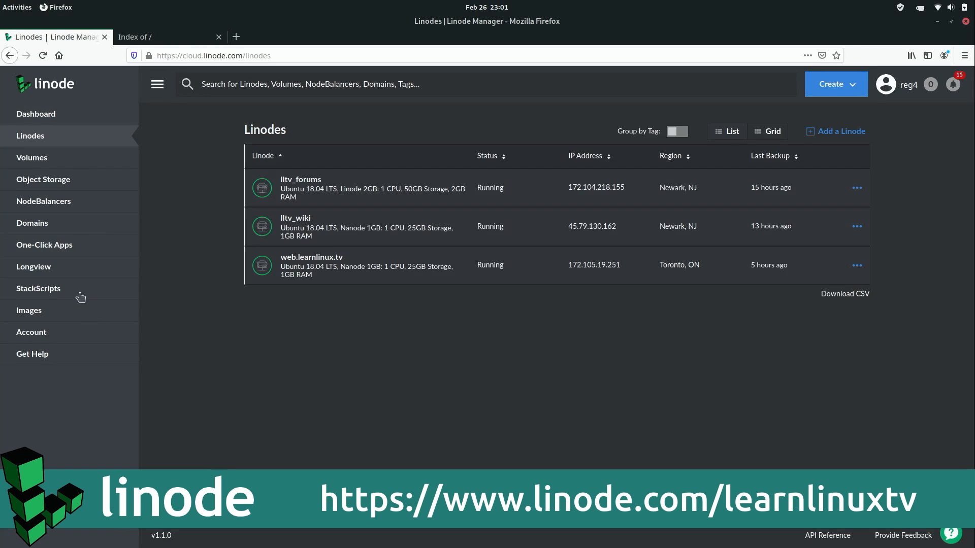
pyautogui.click(43, 245)
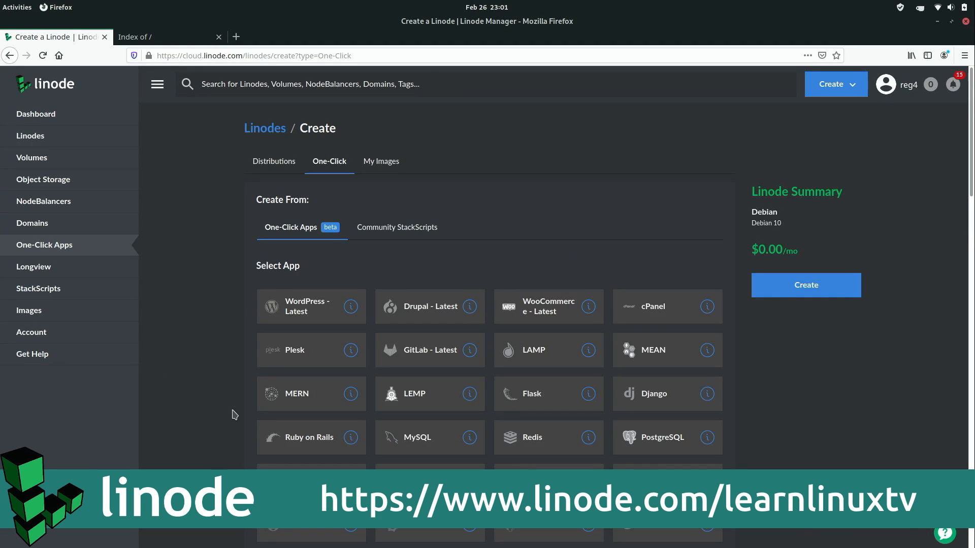
pyautogui.click(306, 306)
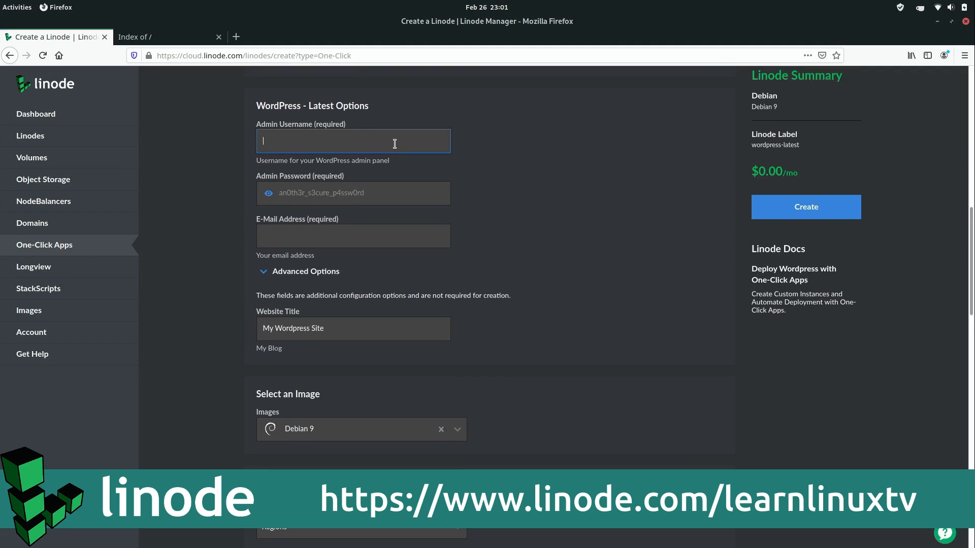
# Set admin user velociraptor, create it, and log in at 172.105.14.102/wp-login.
pyautogui.write('veloci')
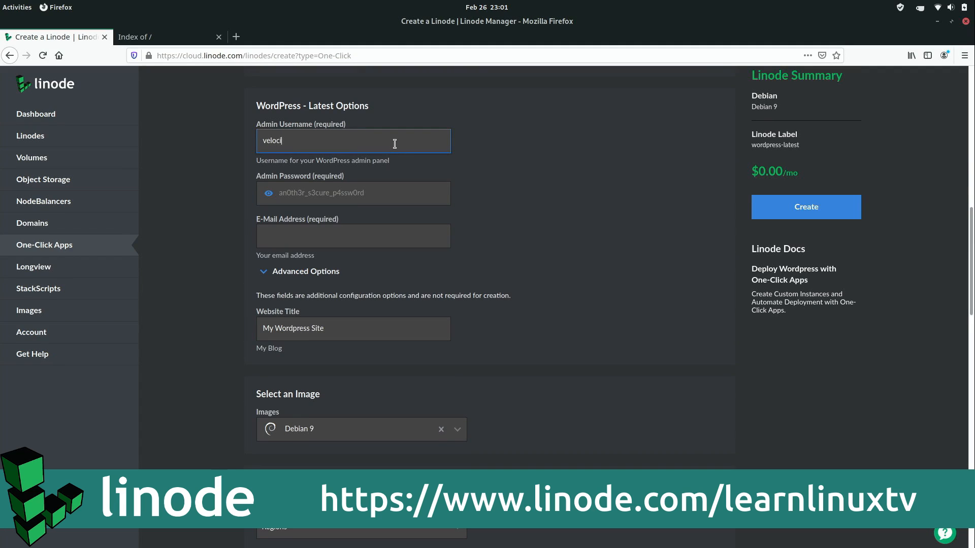
pyautogui.write('raptor')
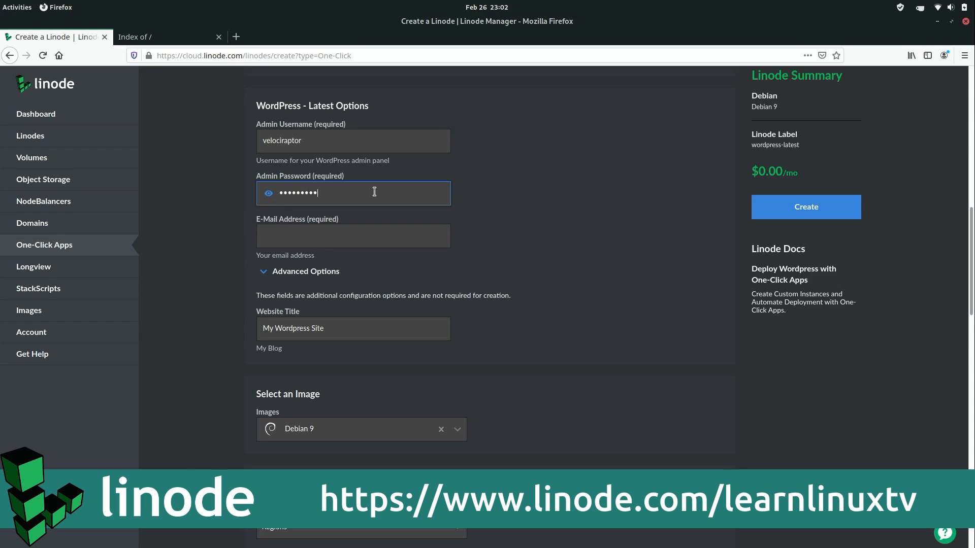
pyautogui.write('172.105.14.102/wp-login.php')
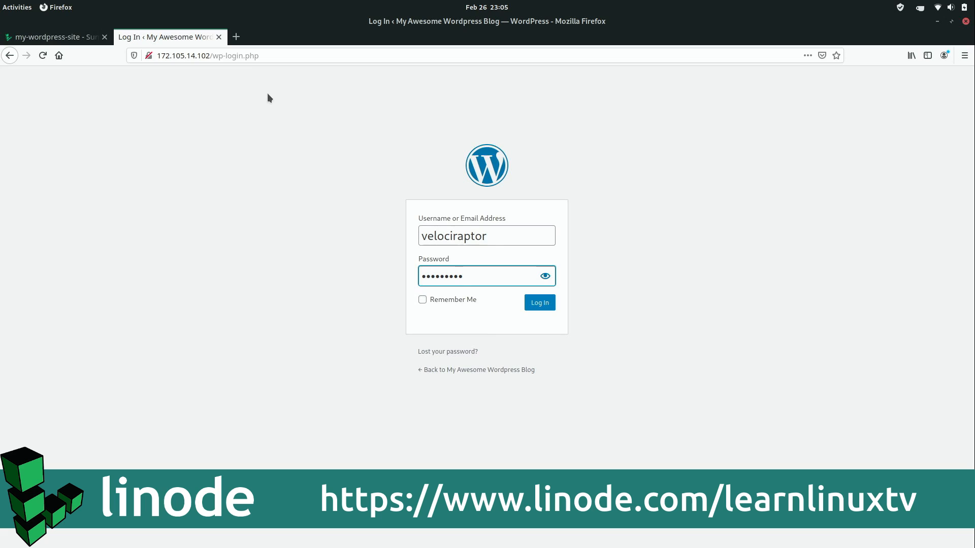
pyautogui.click(539, 303)
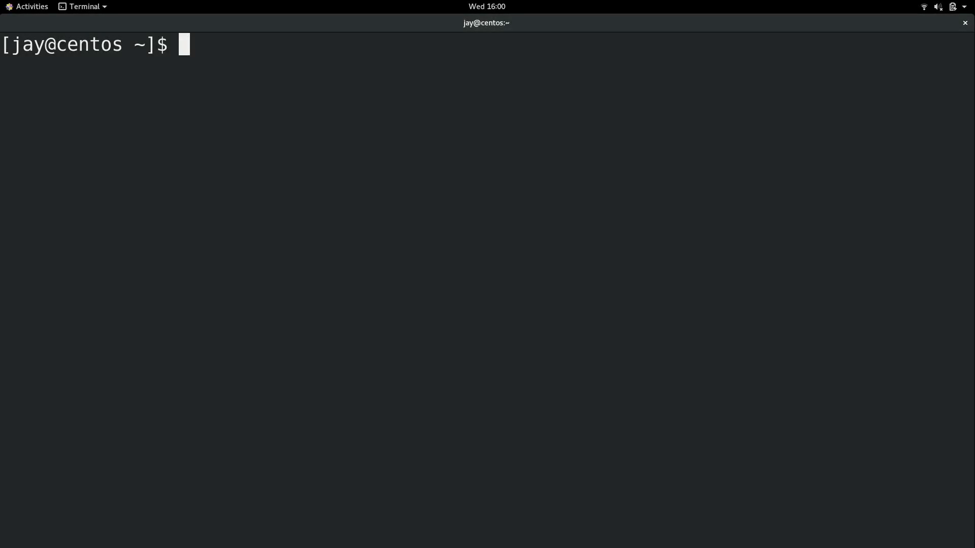
# Switch to root with su, retrying after one authentication failure, still in jay's home folder.
pyautogui.write('su')
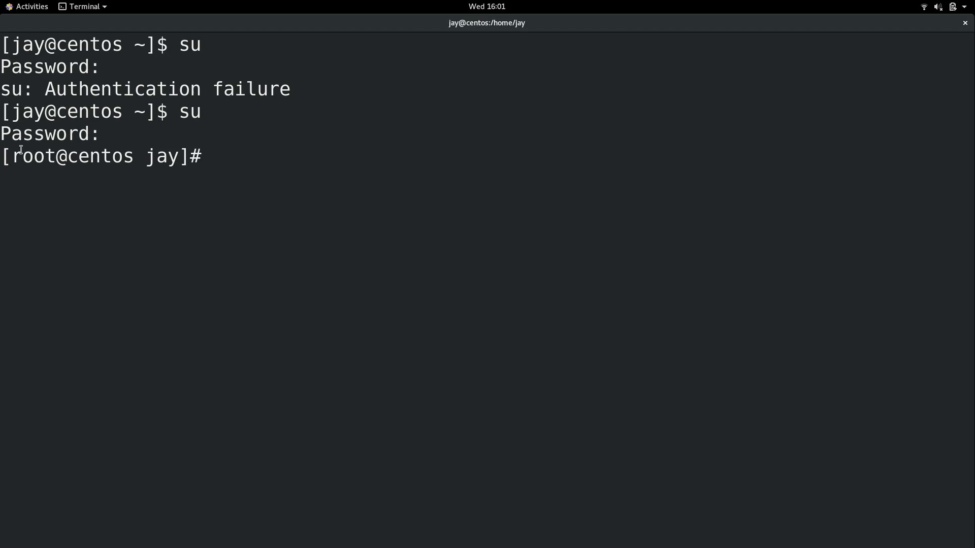
pyautogui.doubleClick(32, 157)
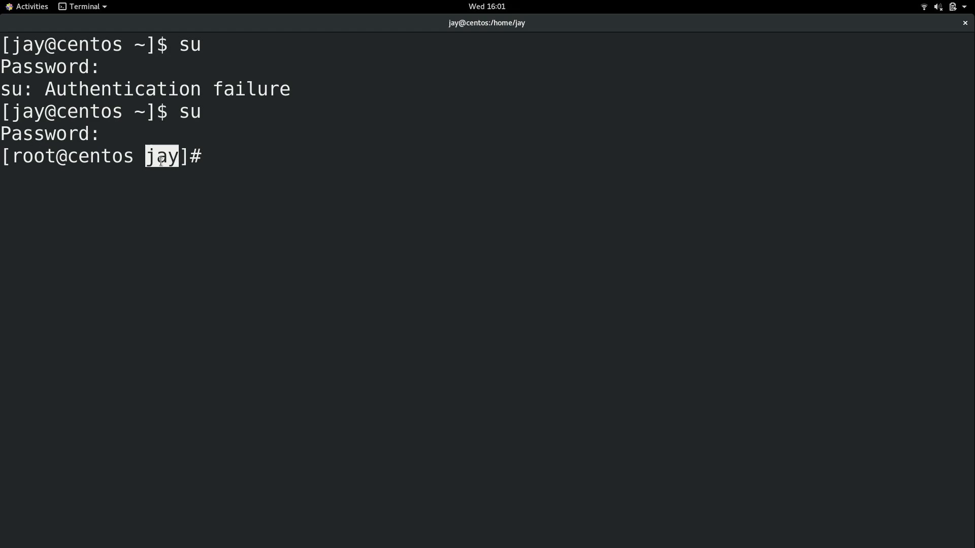
pyautogui.moveTo(265, 153)
pyautogui.write('pwd')
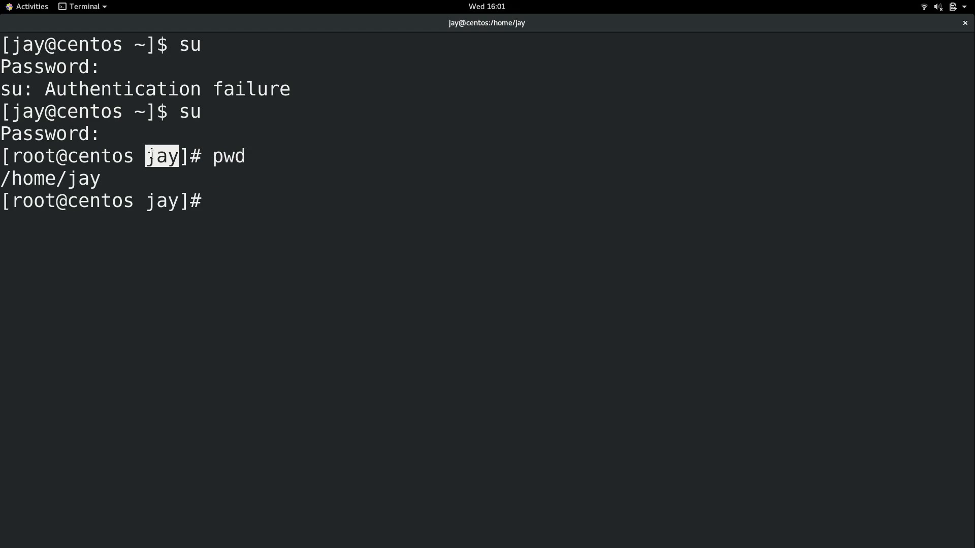
pyautogui.moveTo(242, 177)
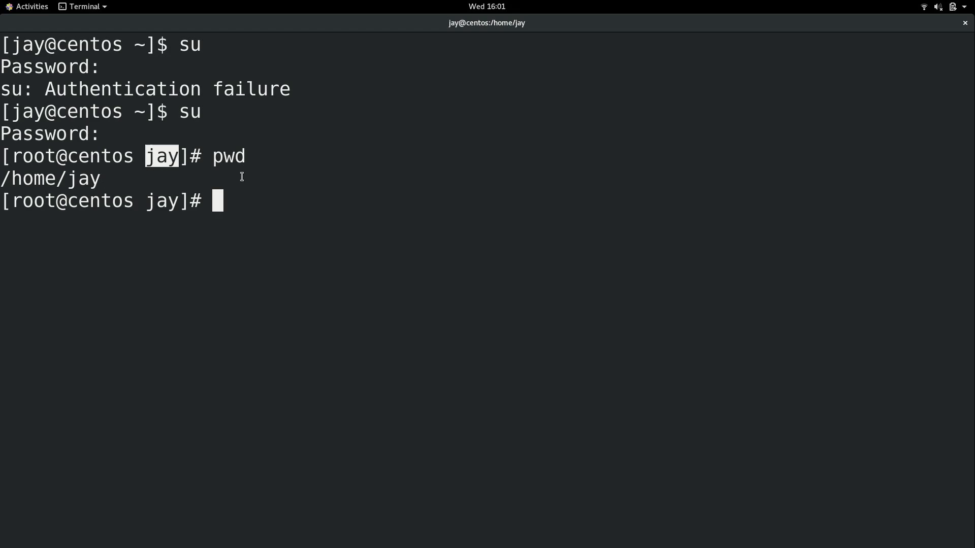
# As root, list /home (only jay's folder) and /root (anaconda-ks.cfg, initial-setup-ks.cfg), then start exit.
pyautogui.write('ls -l /home')
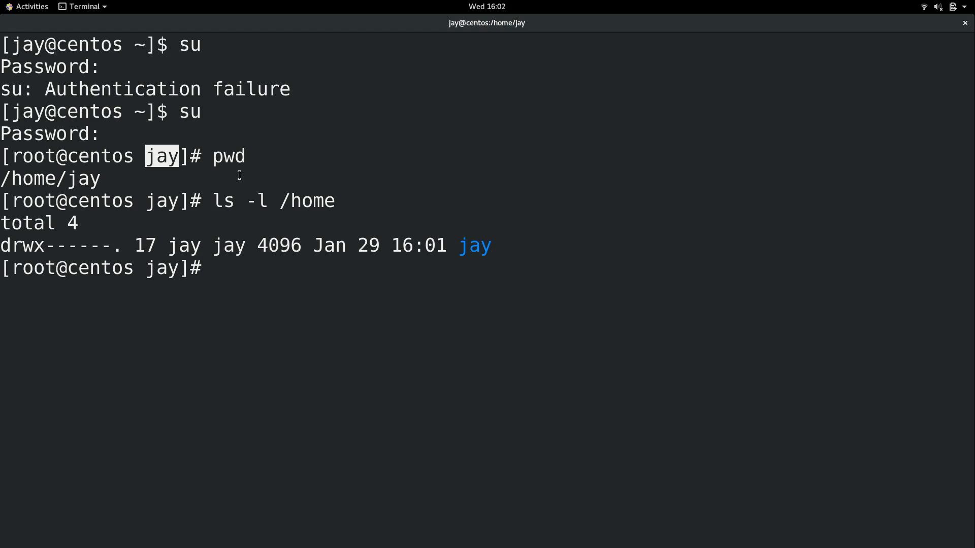
pyautogui.write('ls /root')
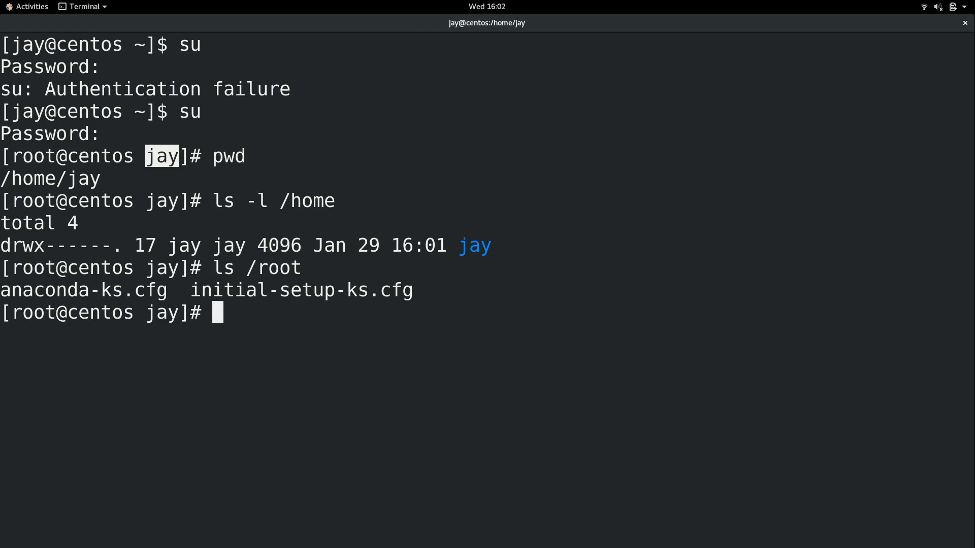
pyautogui.write('exit')
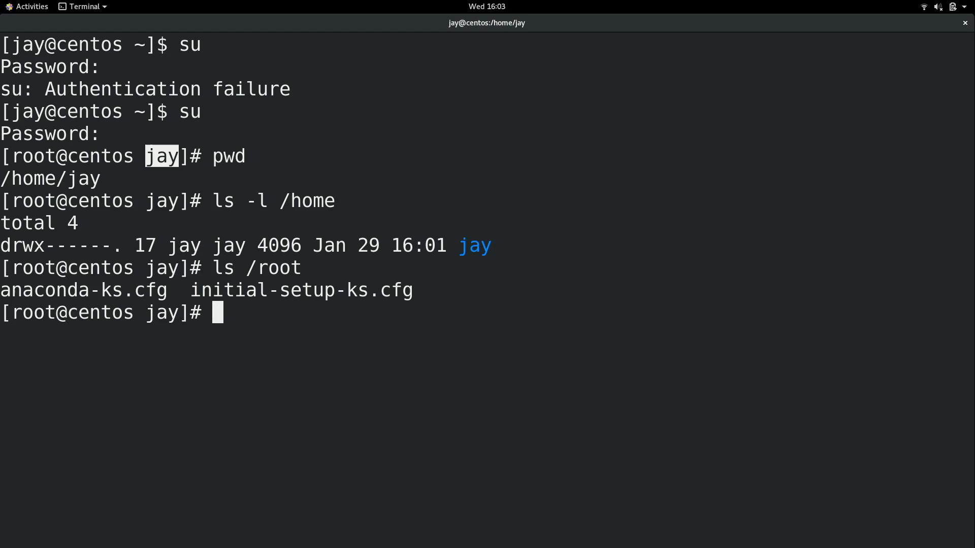
# Exit the root shell and highlight jay in the returned regular prompt.
pyautogui.write('exit')
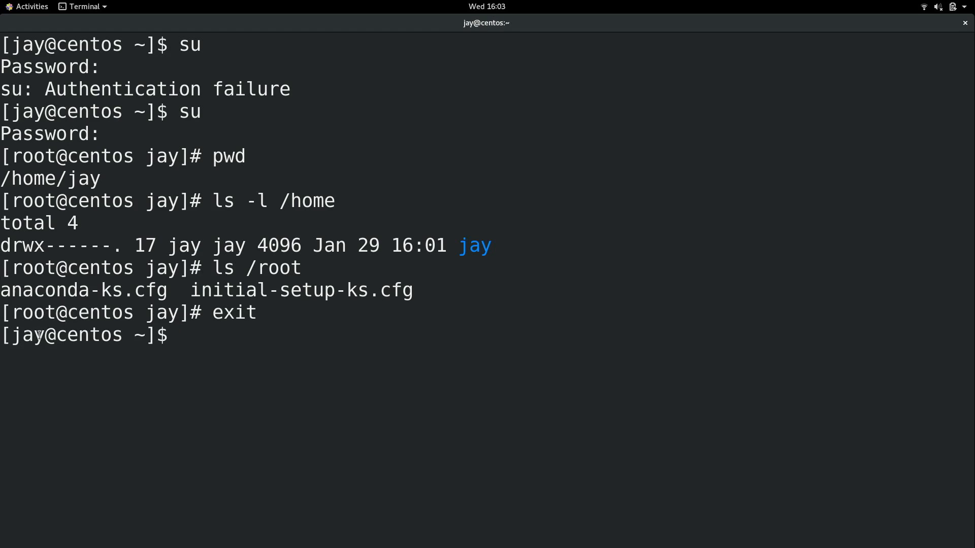
pyautogui.doubleClick(29, 335)
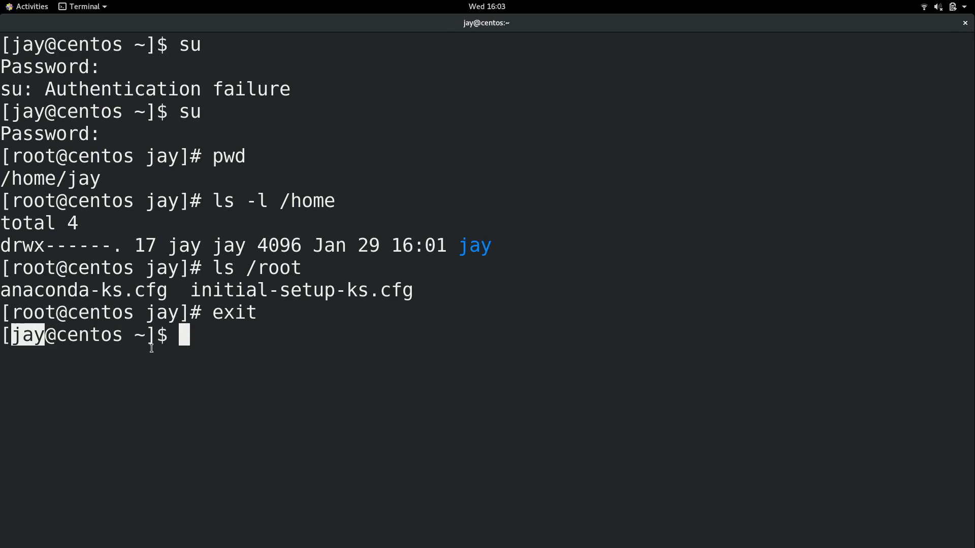